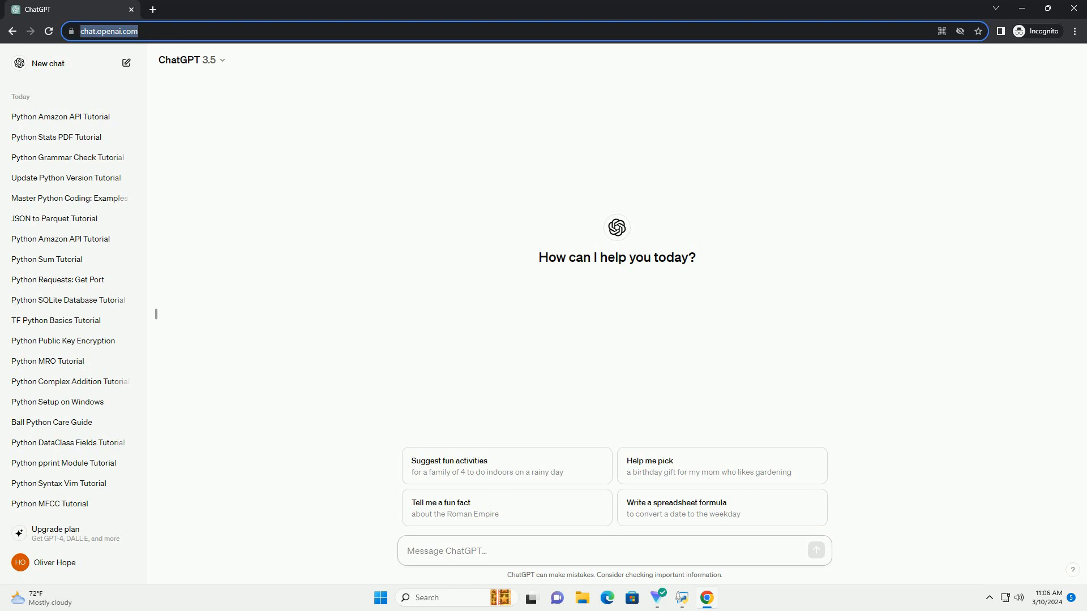
# Ask ChatGPT for a Python GIF-creation tutorial with code examples
pyautogui.click(815, 550)
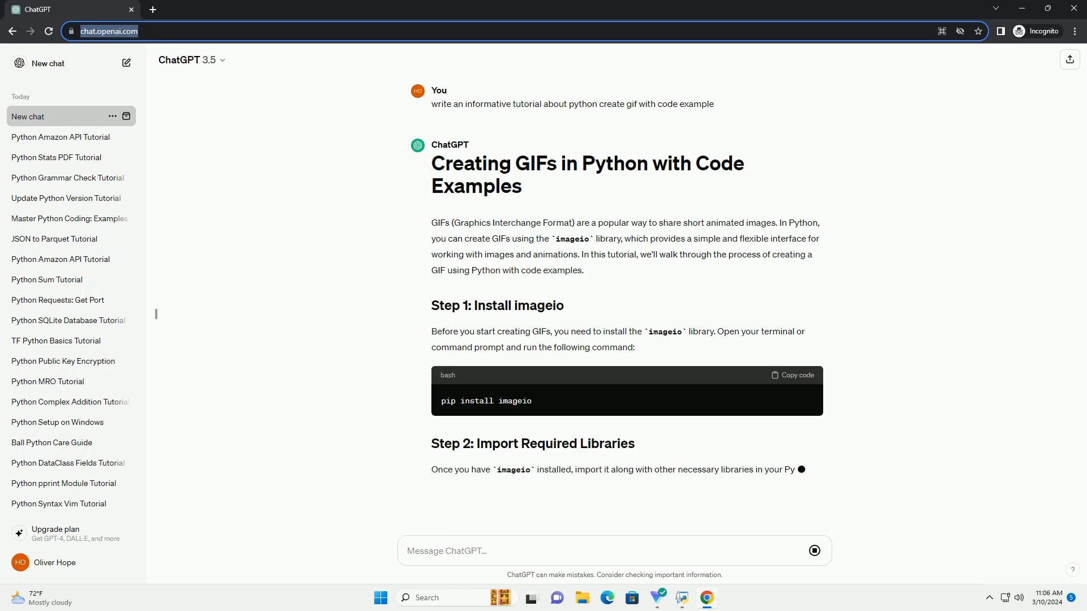
# Scroll through the library-import code and the start of the bouncing-ball frame function
pyautogui.scroll(-3)
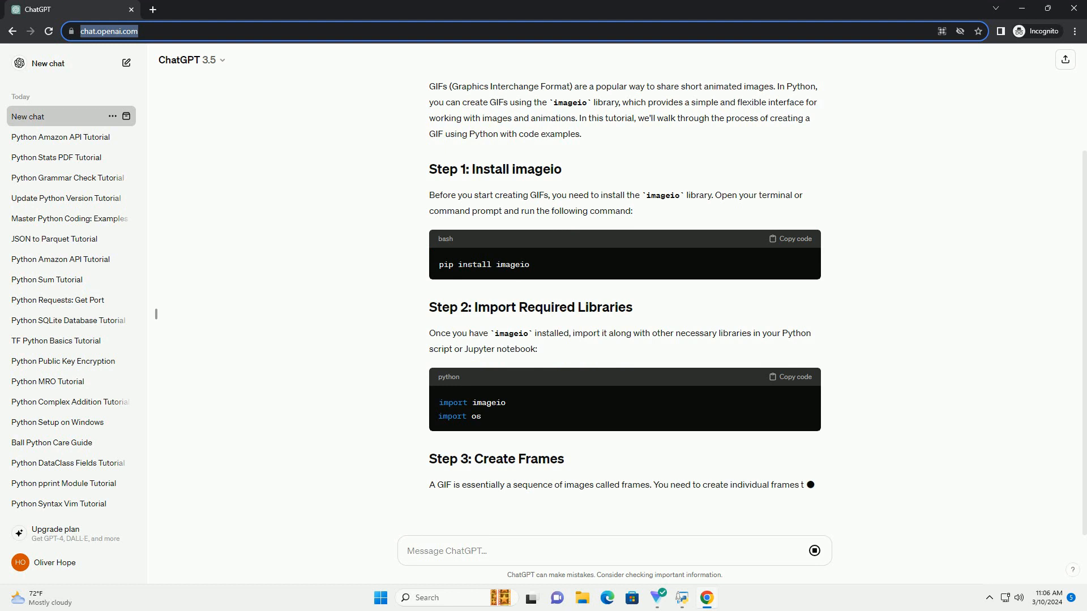
pyautogui.scroll(-3)
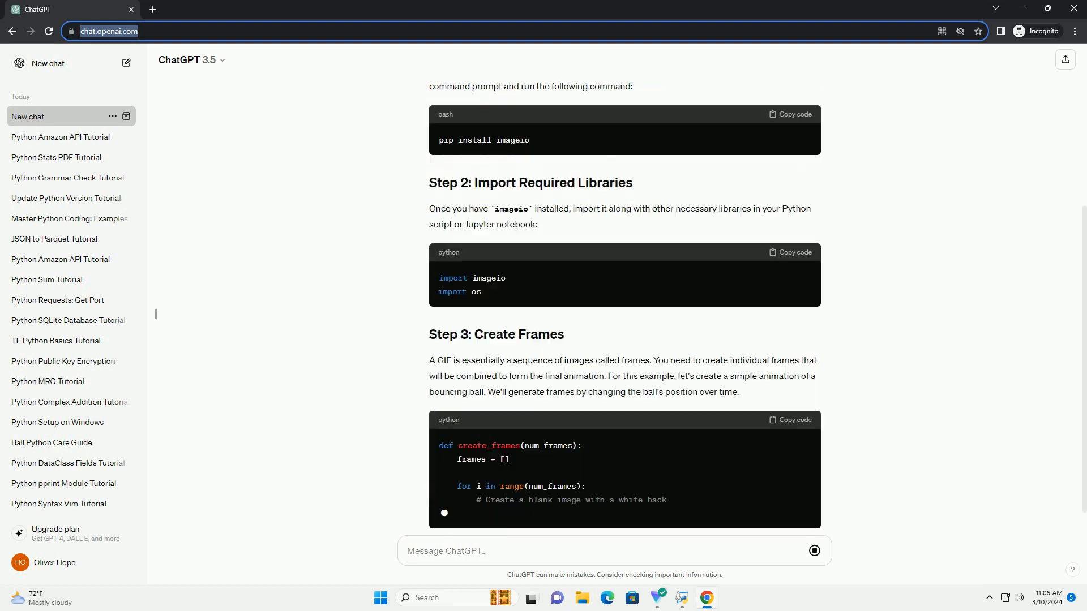
pyautogui.scroll(-3)
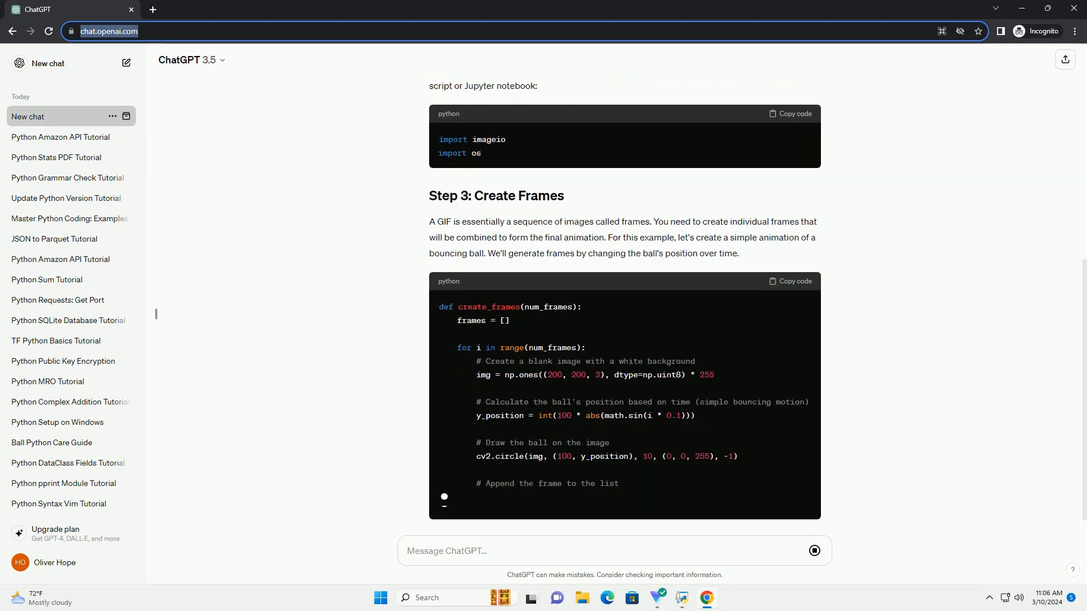
# Scroll past the GIF-saving function into the Step 5 run-the-script example
pyautogui.scroll(-3)
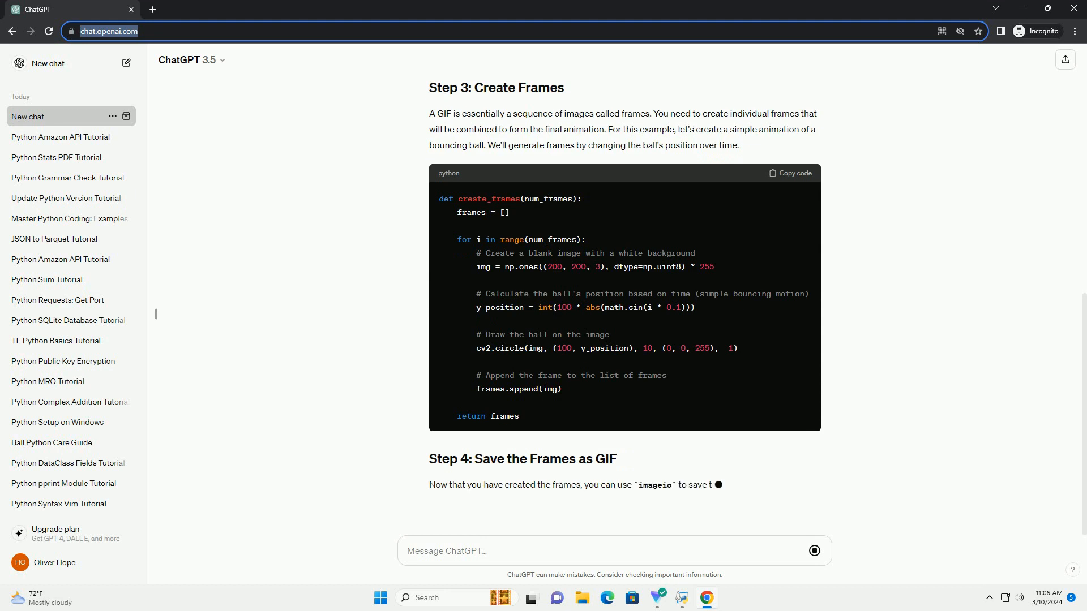
pyautogui.scroll(-3)
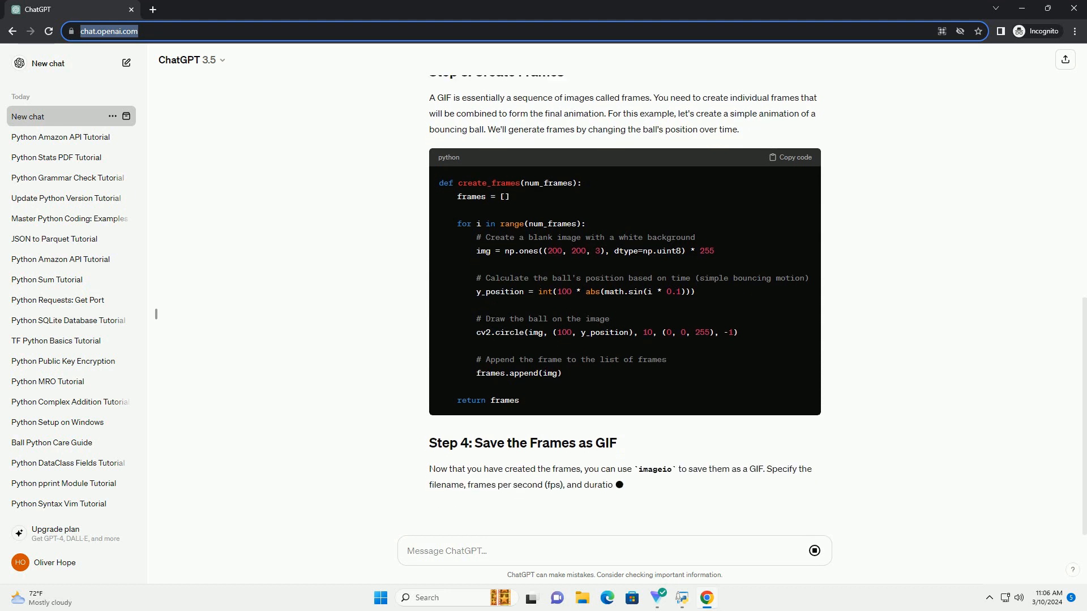
pyautogui.scroll(-3)
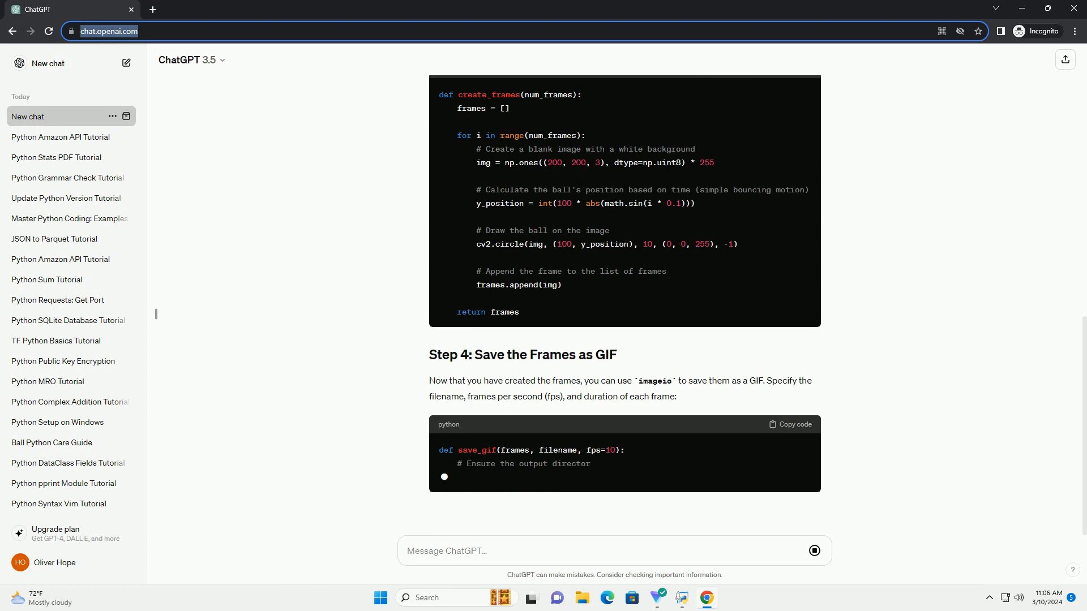
pyautogui.scroll(-3)
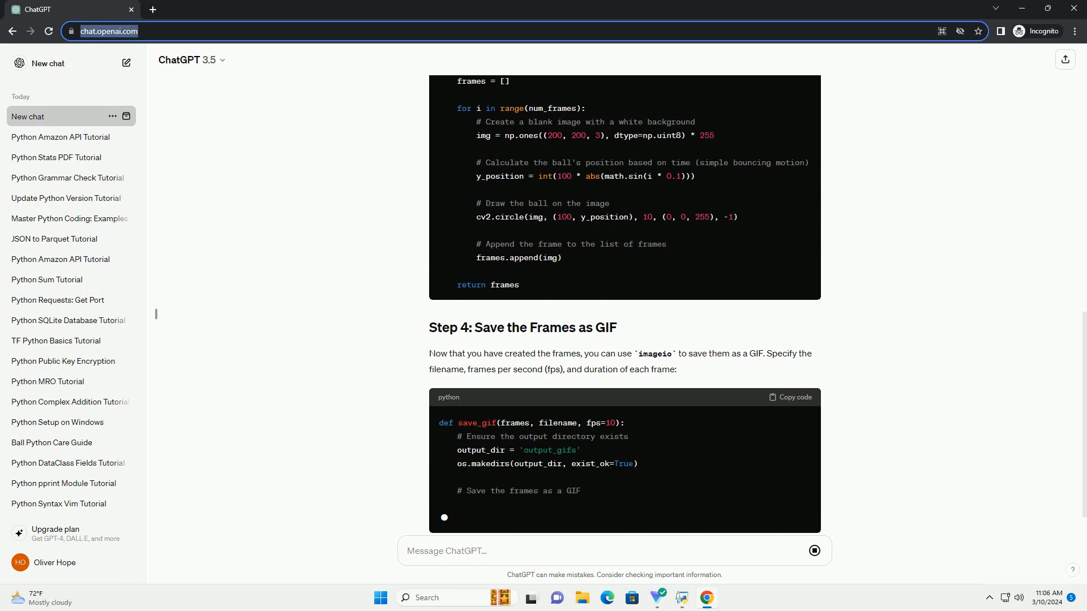
pyautogui.scroll(-3)
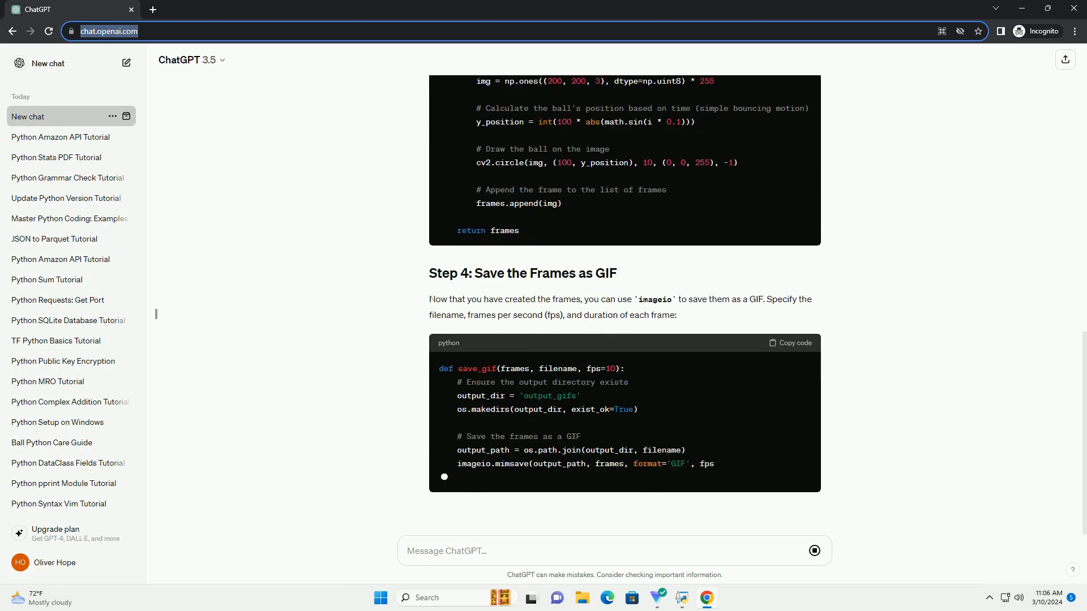
pyautogui.scroll(-3)
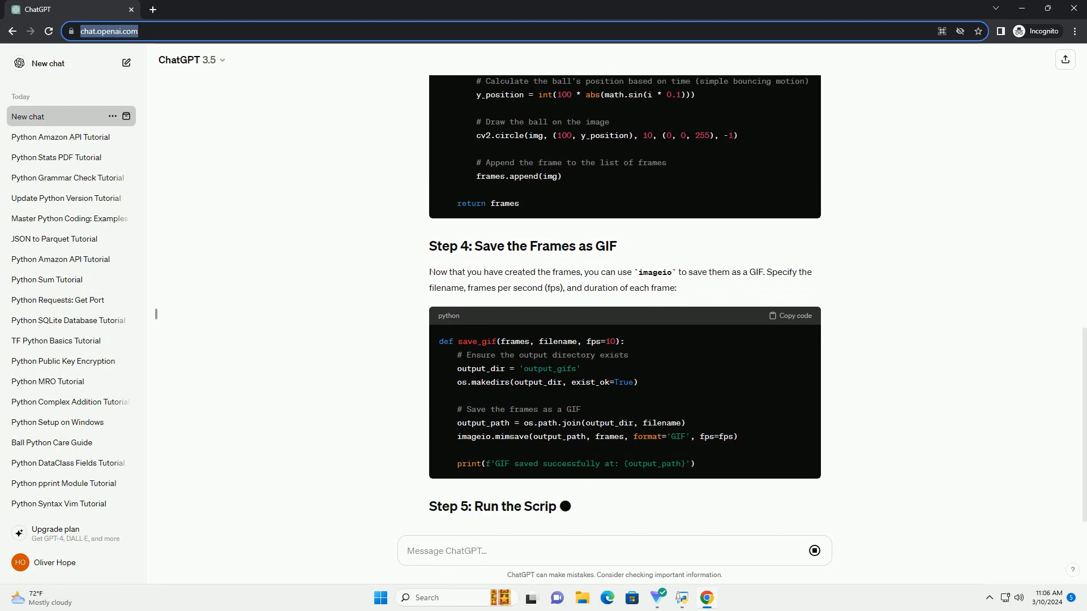
pyautogui.scroll(-3)
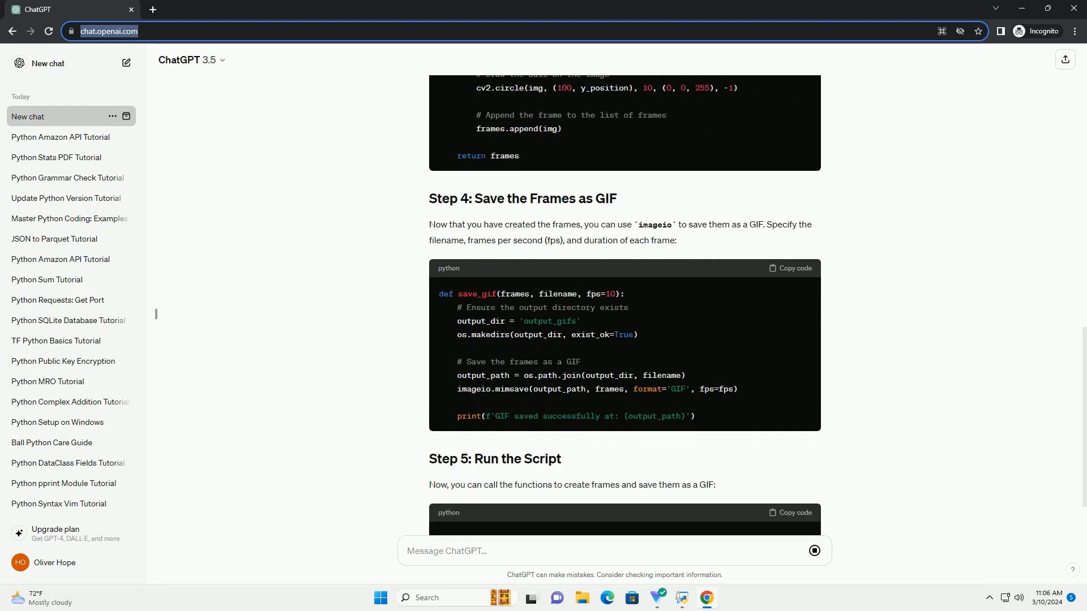
pyautogui.scroll(-3)
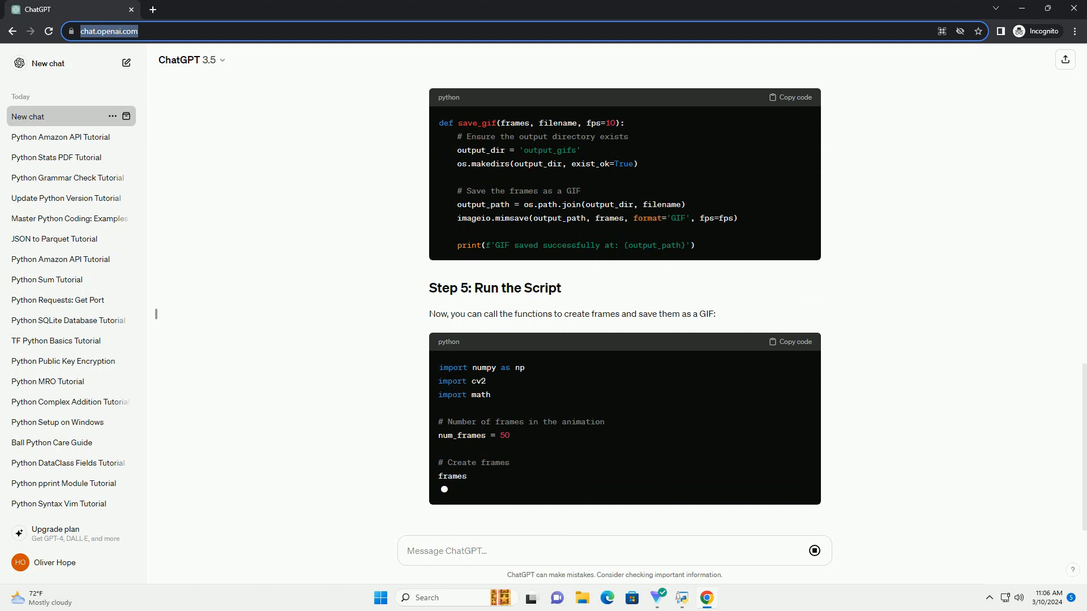